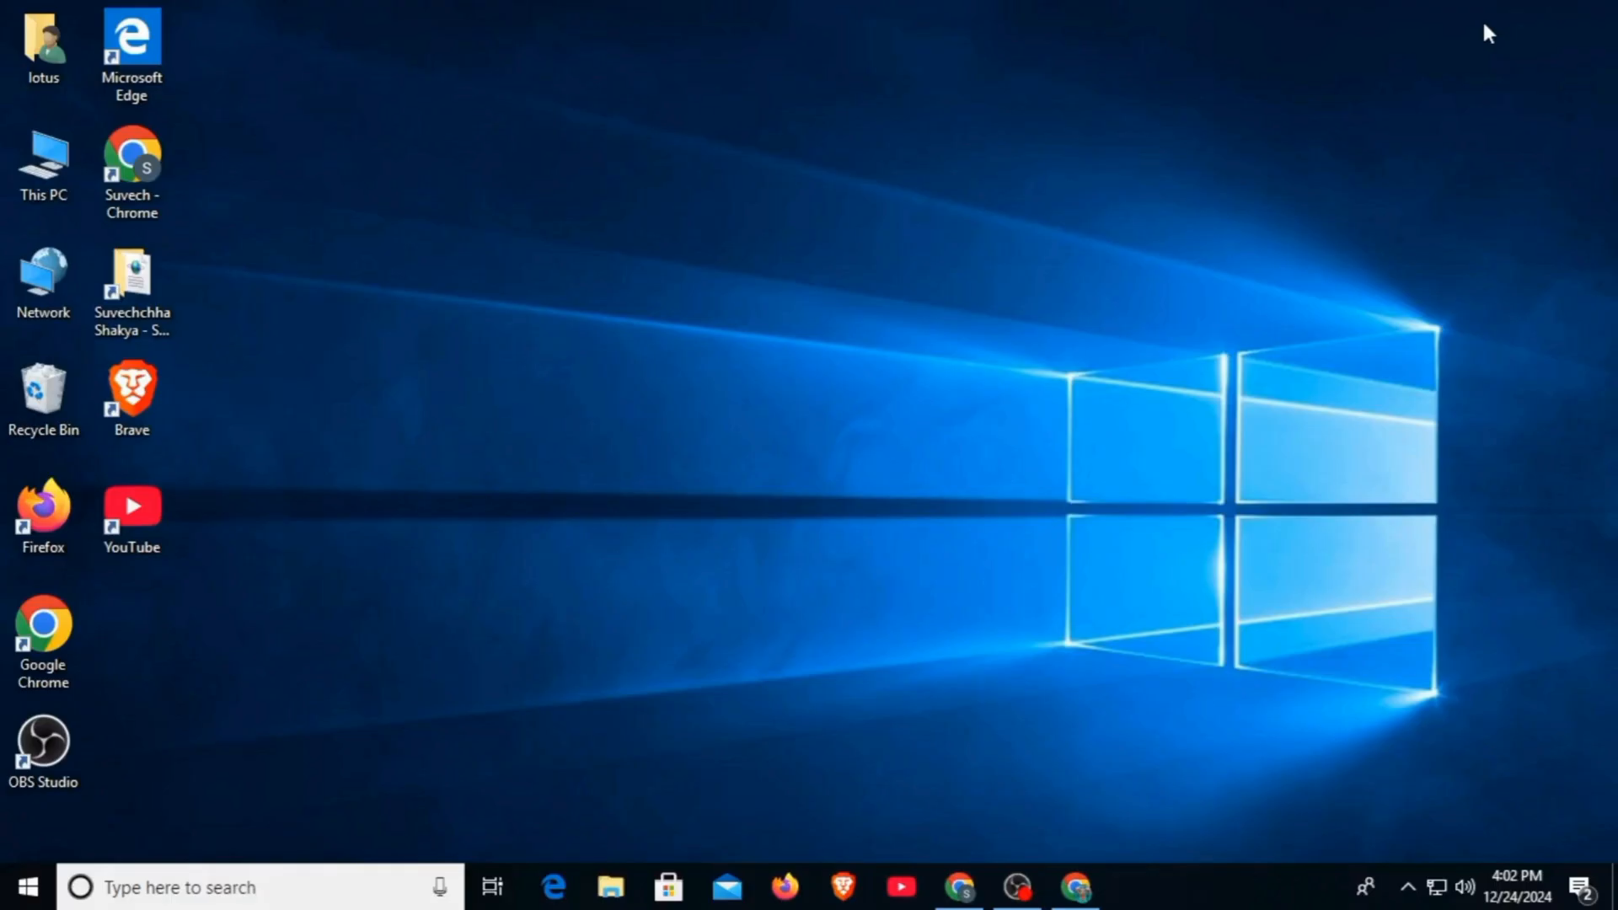
{"action": "mouse_move", "coordinate": [1068, 861]}
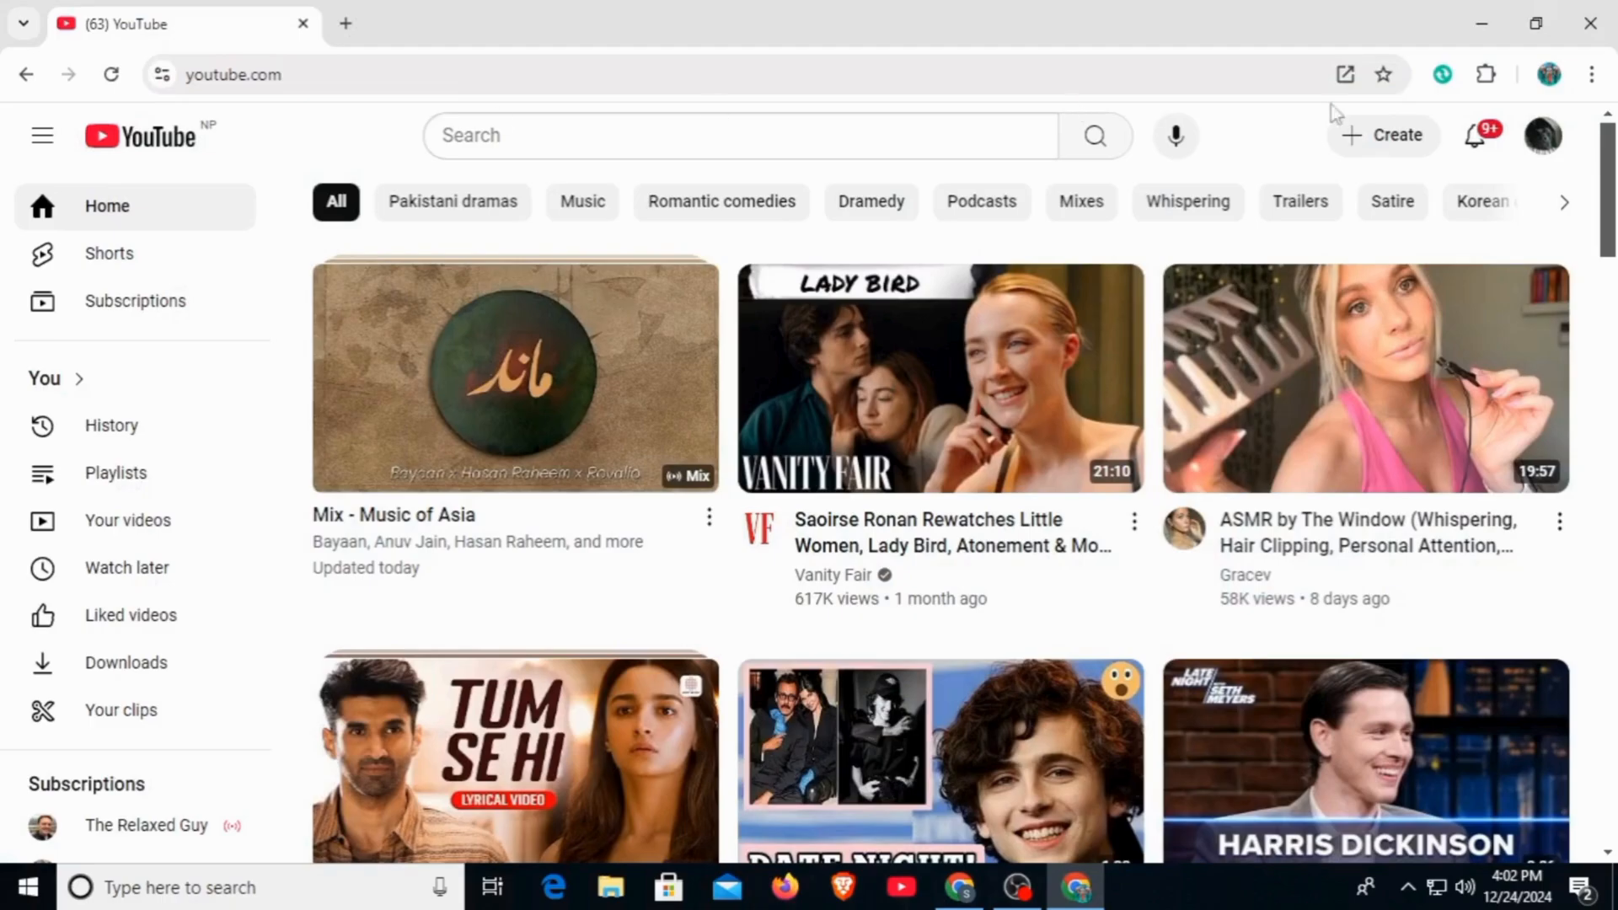
- From the YouTube account menu, bring up the Restricted Mode setting, currently On
{"action": "left_click", "coordinate": [1542, 135]}
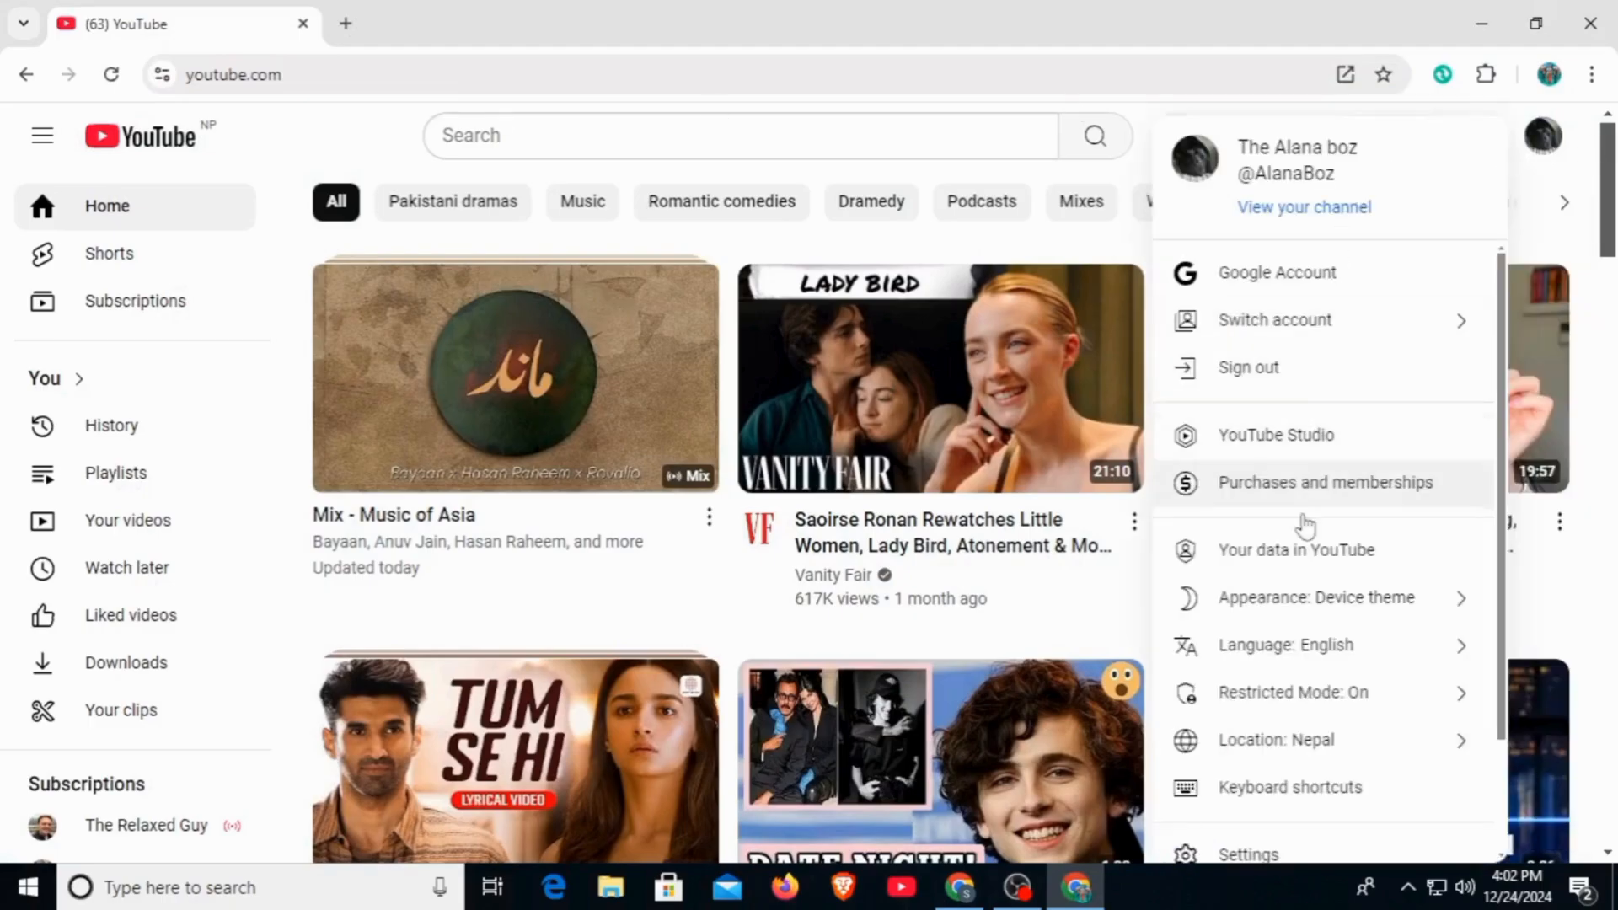
{"action": "scroll", "scroll_direction": "down", "scroll_amount": 3}
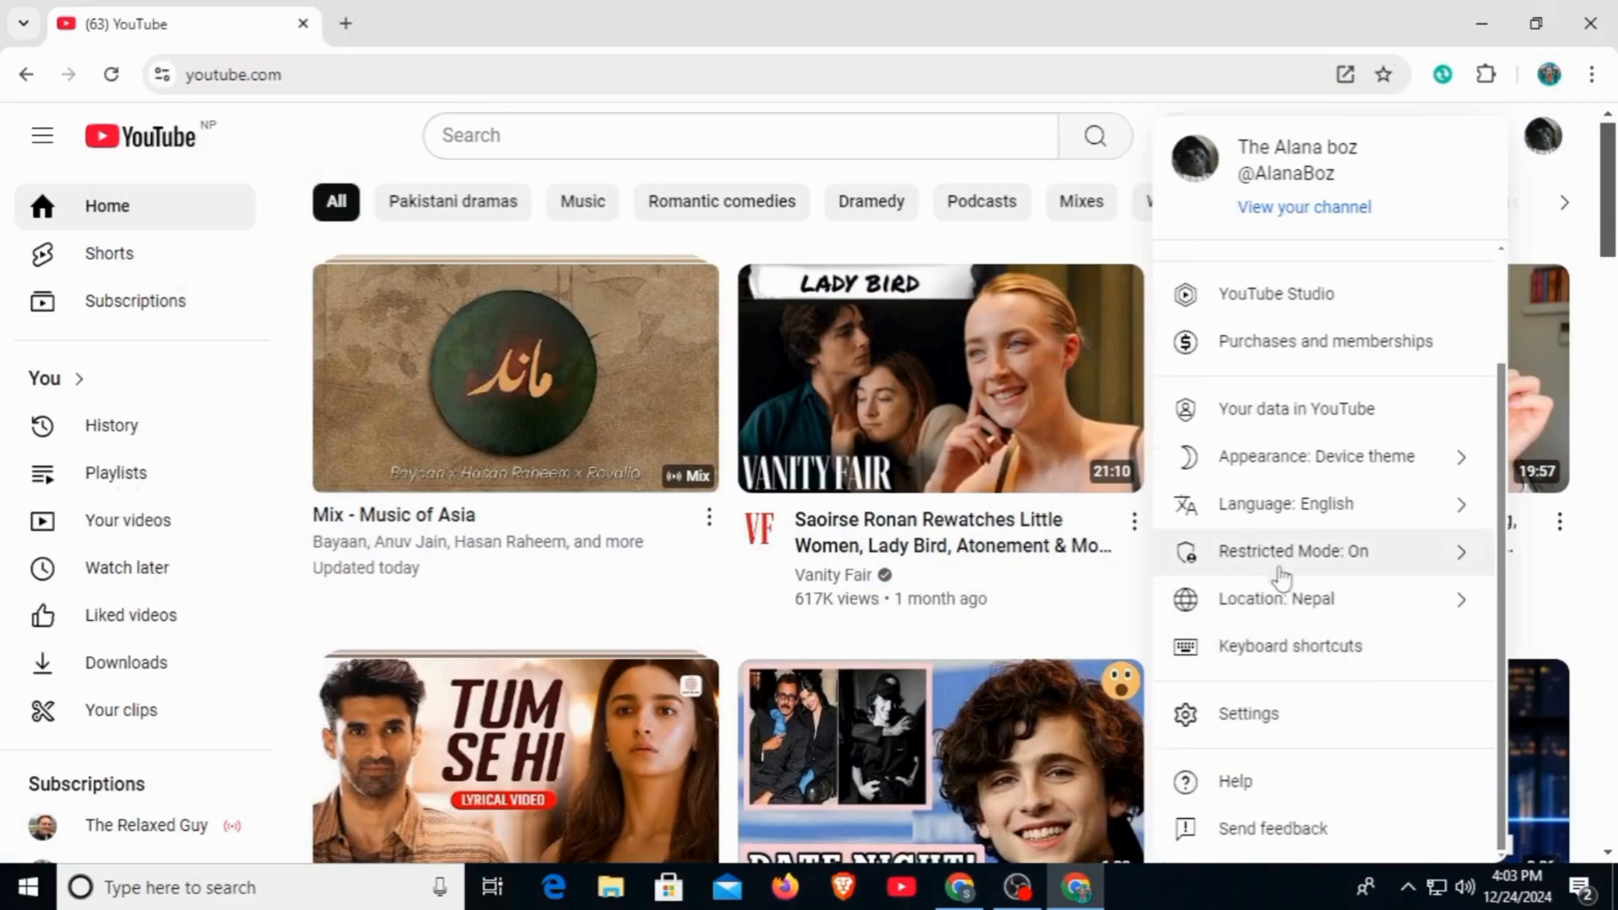
{"action": "left_click", "coordinate": [1292, 551]}
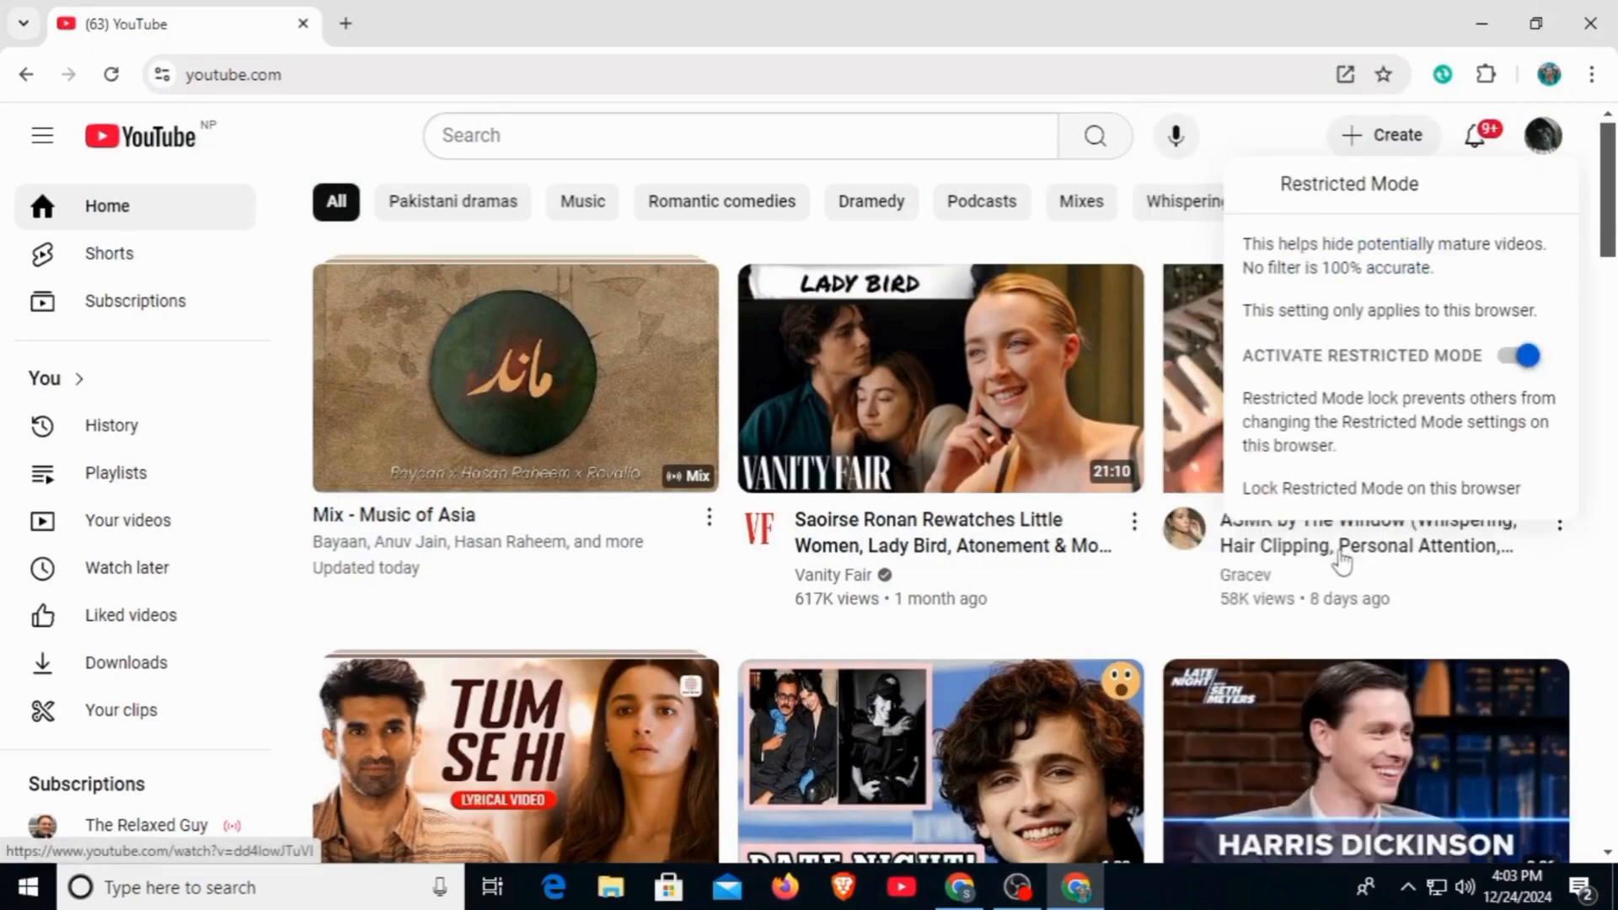
- Switch off the Activate Restricted Mode toggle for this browser and minimise Chrome
{"action": "left_click", "coordinate": [1519, 355]}
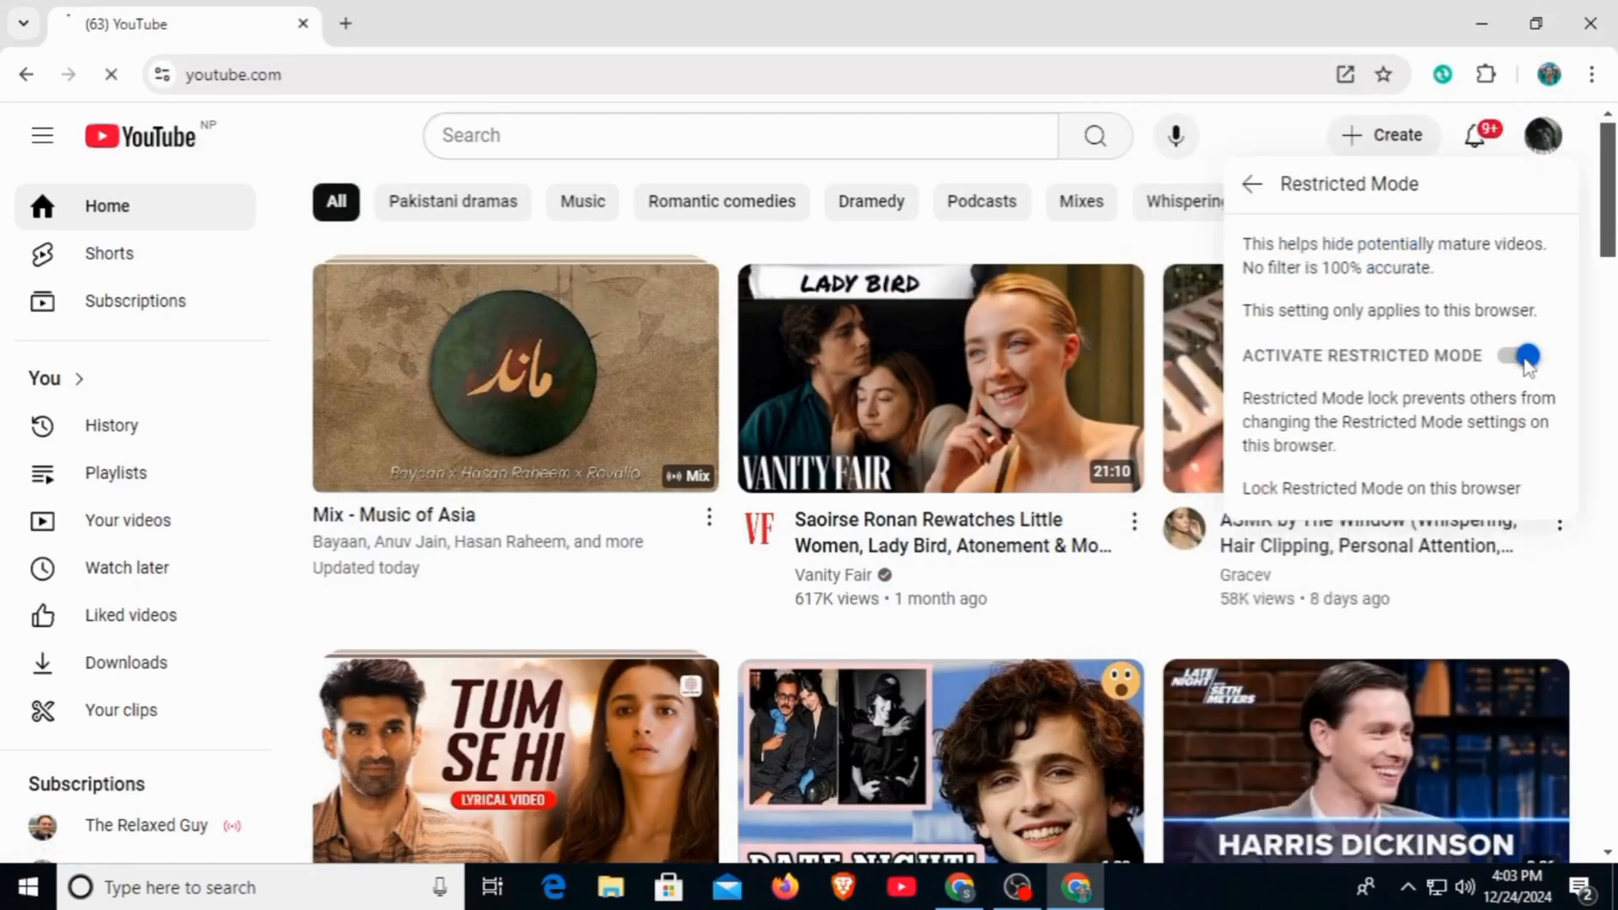
{"action": "left_click", "coordinate": [1526, 355]}
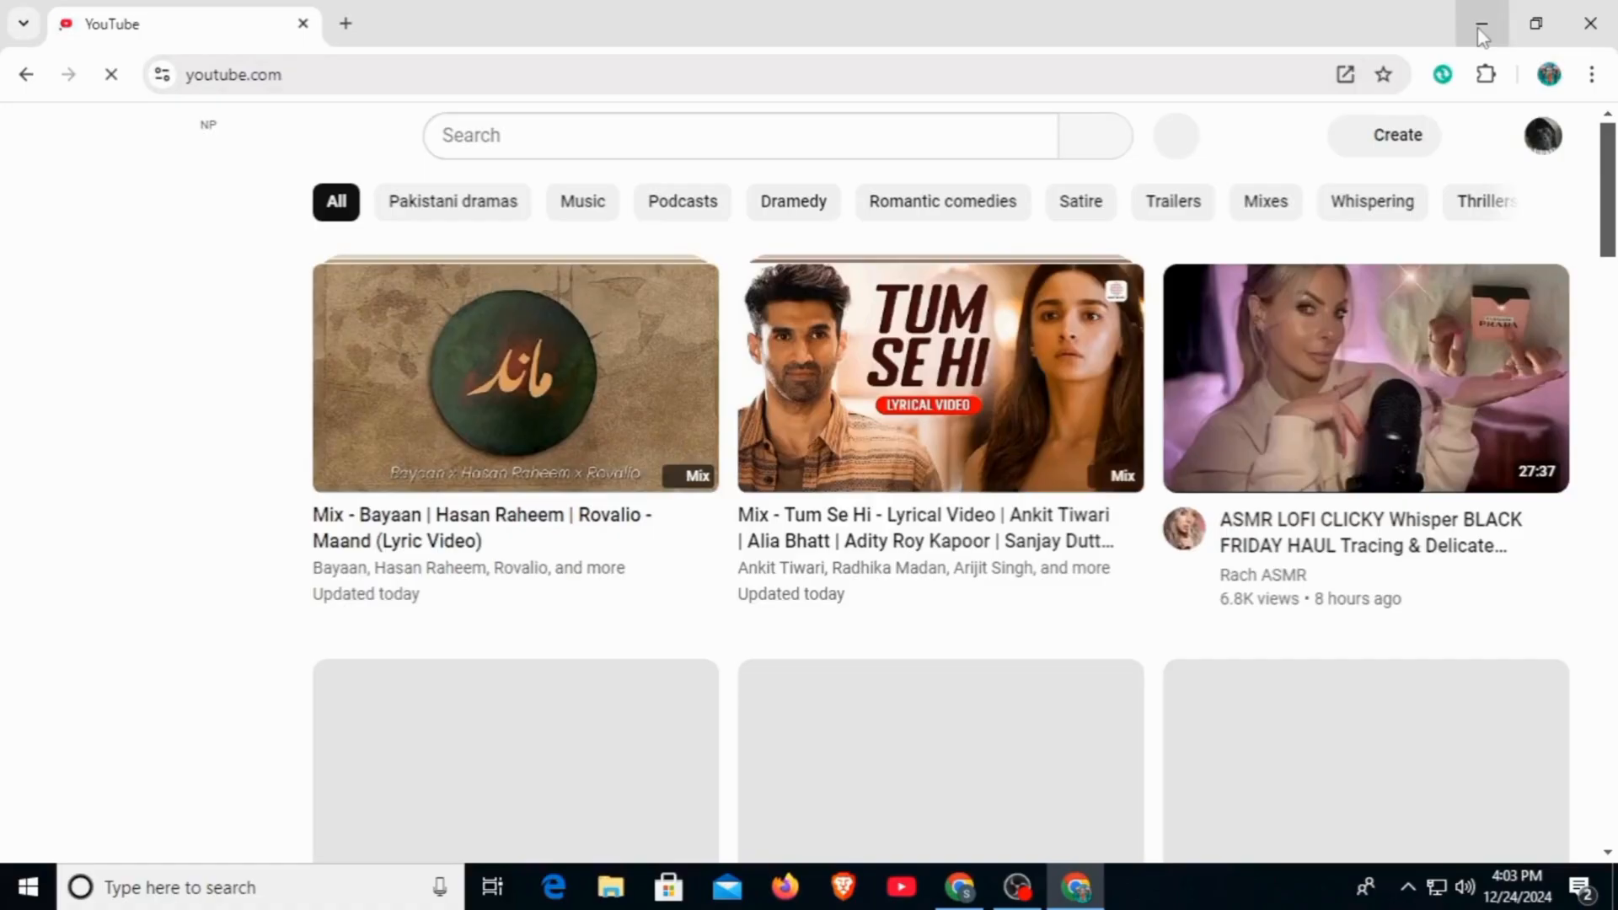
{"action": "left_click", "coordinate": [1480, 22]}
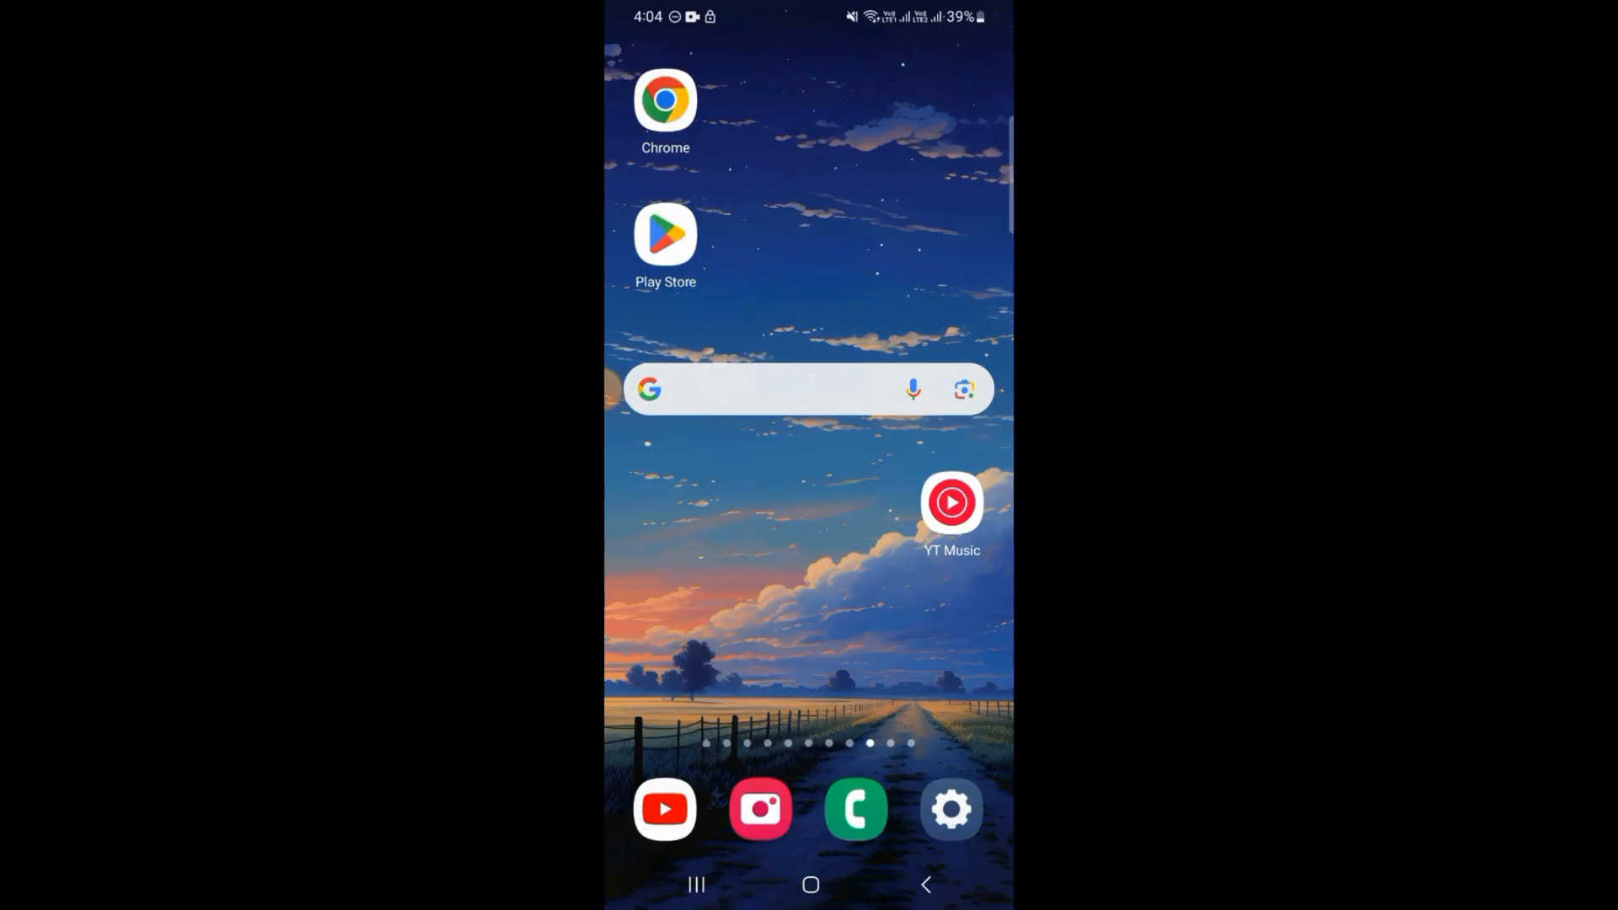
- Launch the YouTube app on the phone and go to the You account page
{"action": "left_click", "coordinate": [664, 809]}
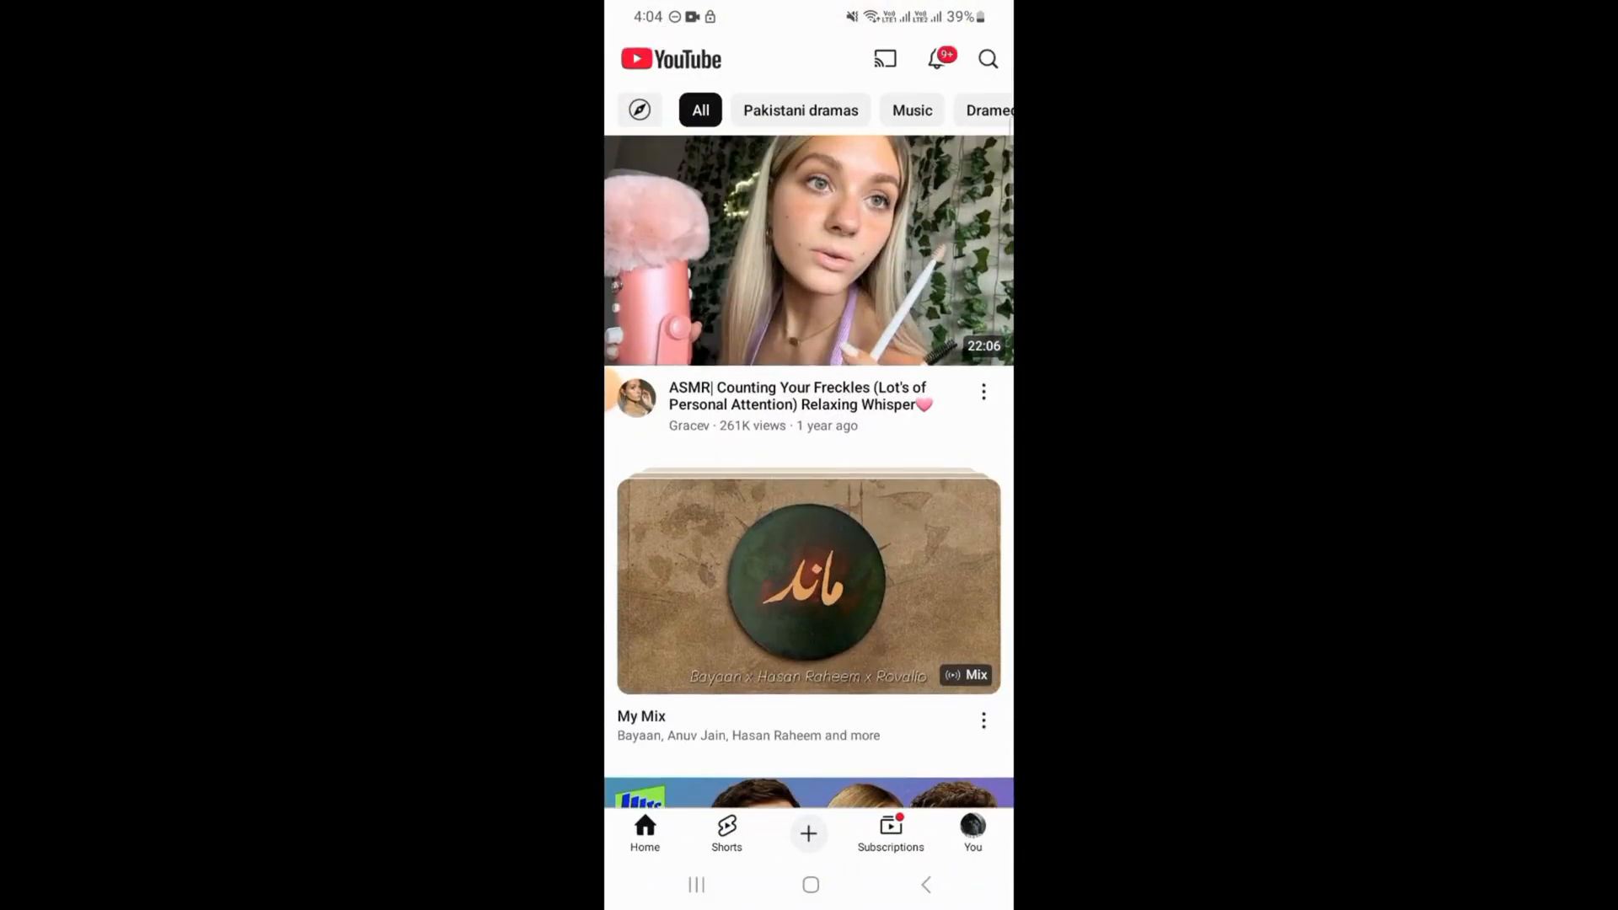
{"action": "left_click", "coordinate": [971, 832]}
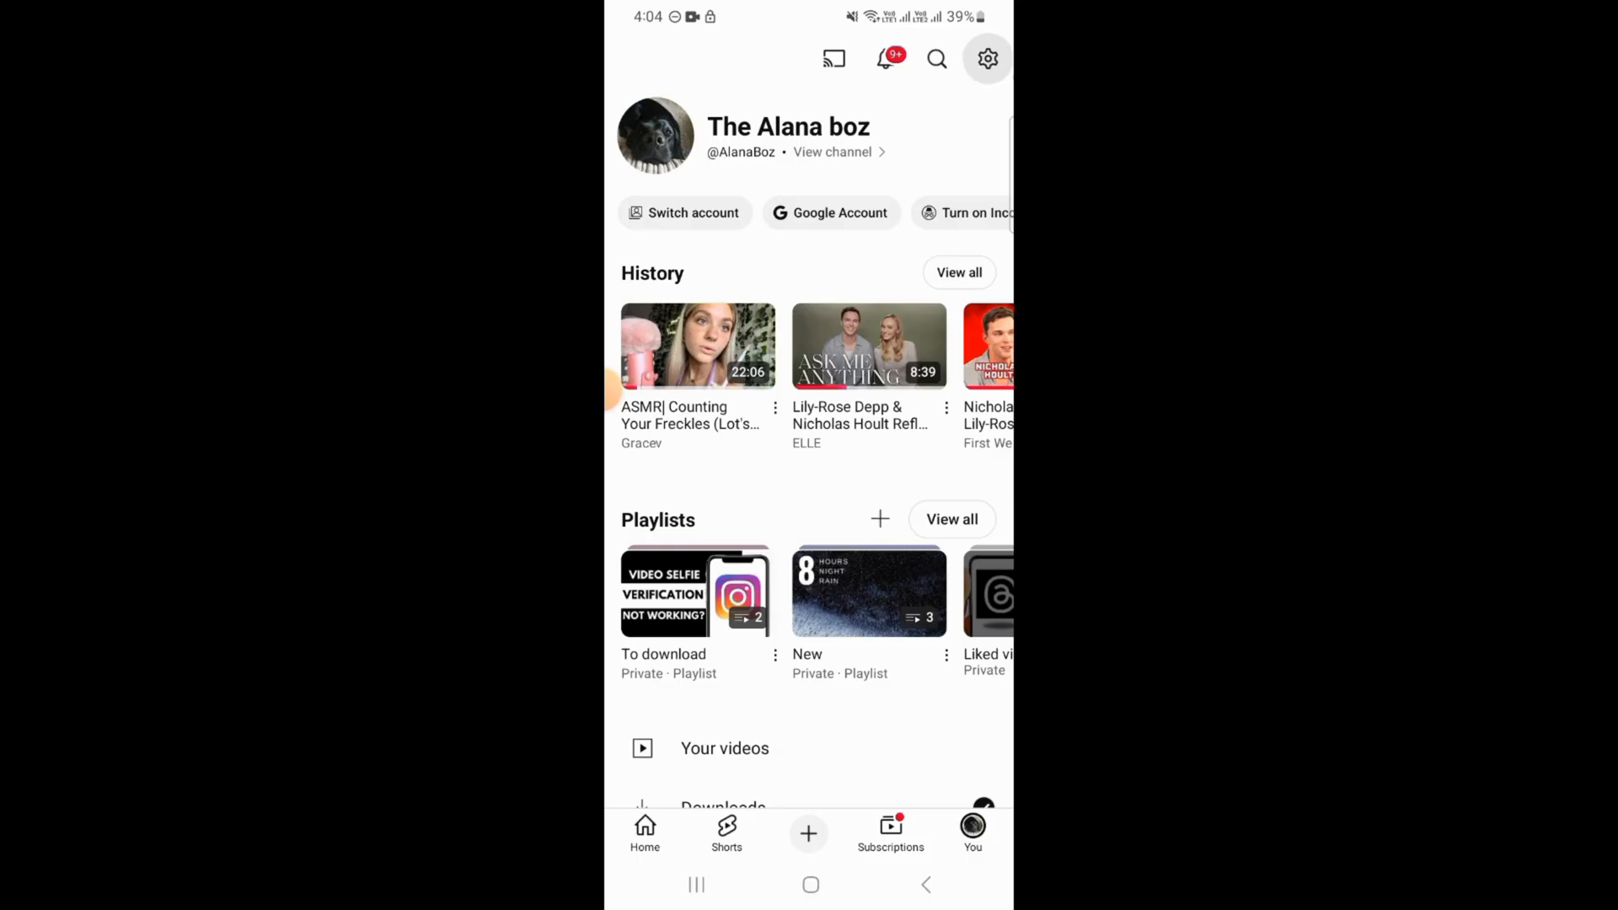
- In Settings > General, switch off Restricted Mode on this device and return to Home
{"action": "left_click", "coordinate": [986, 58]}
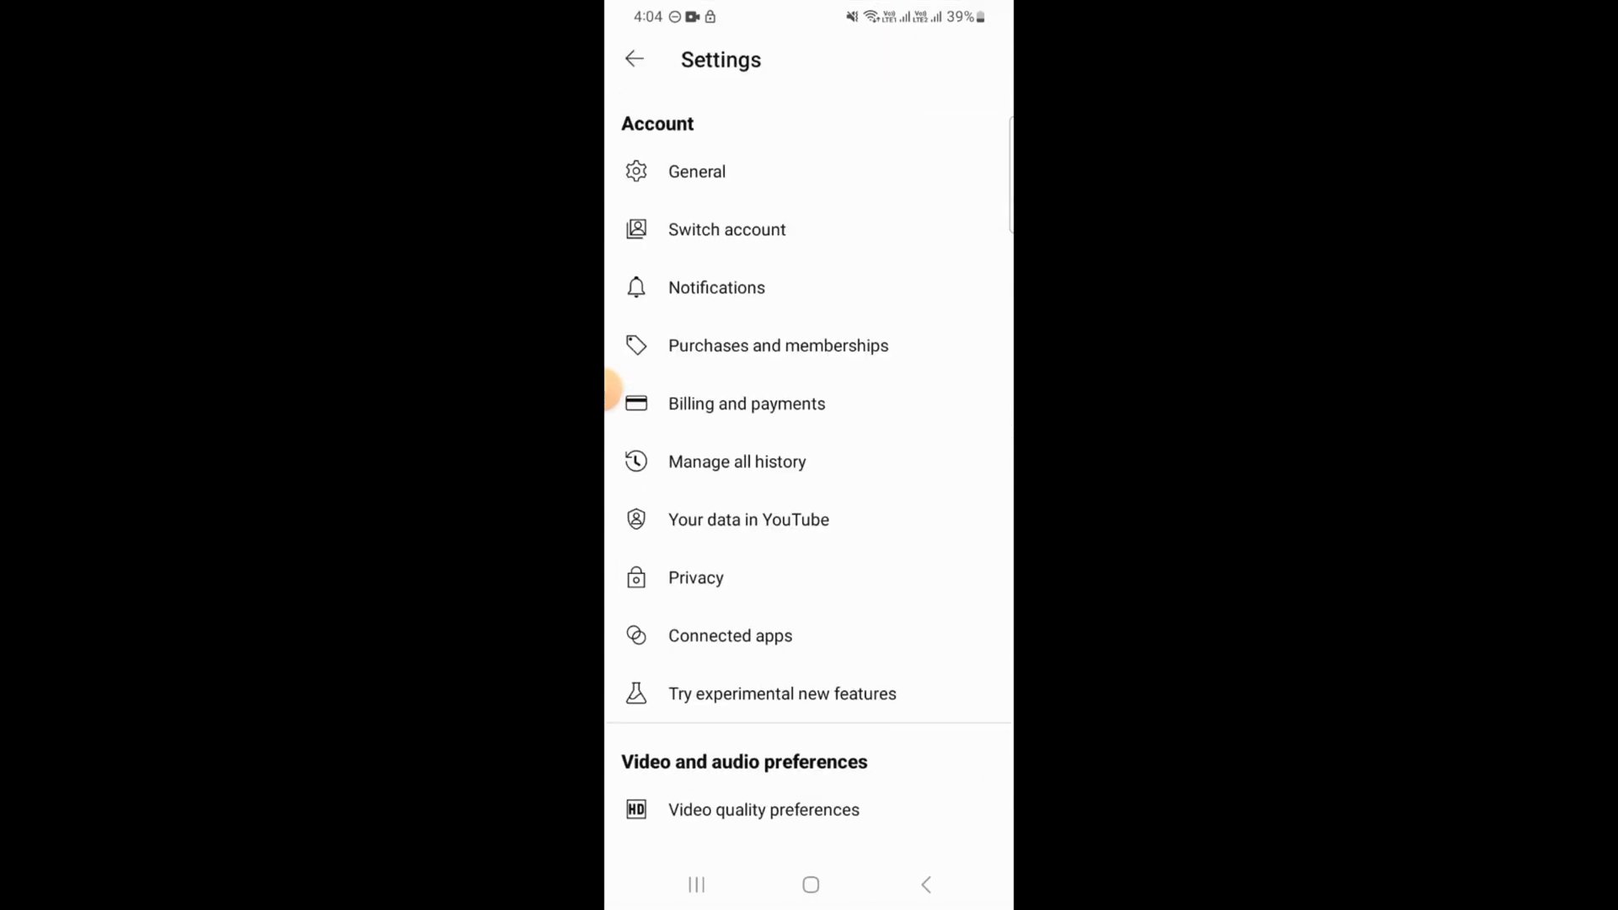
{"action": "left_click", "coordinate": [696, 172]}
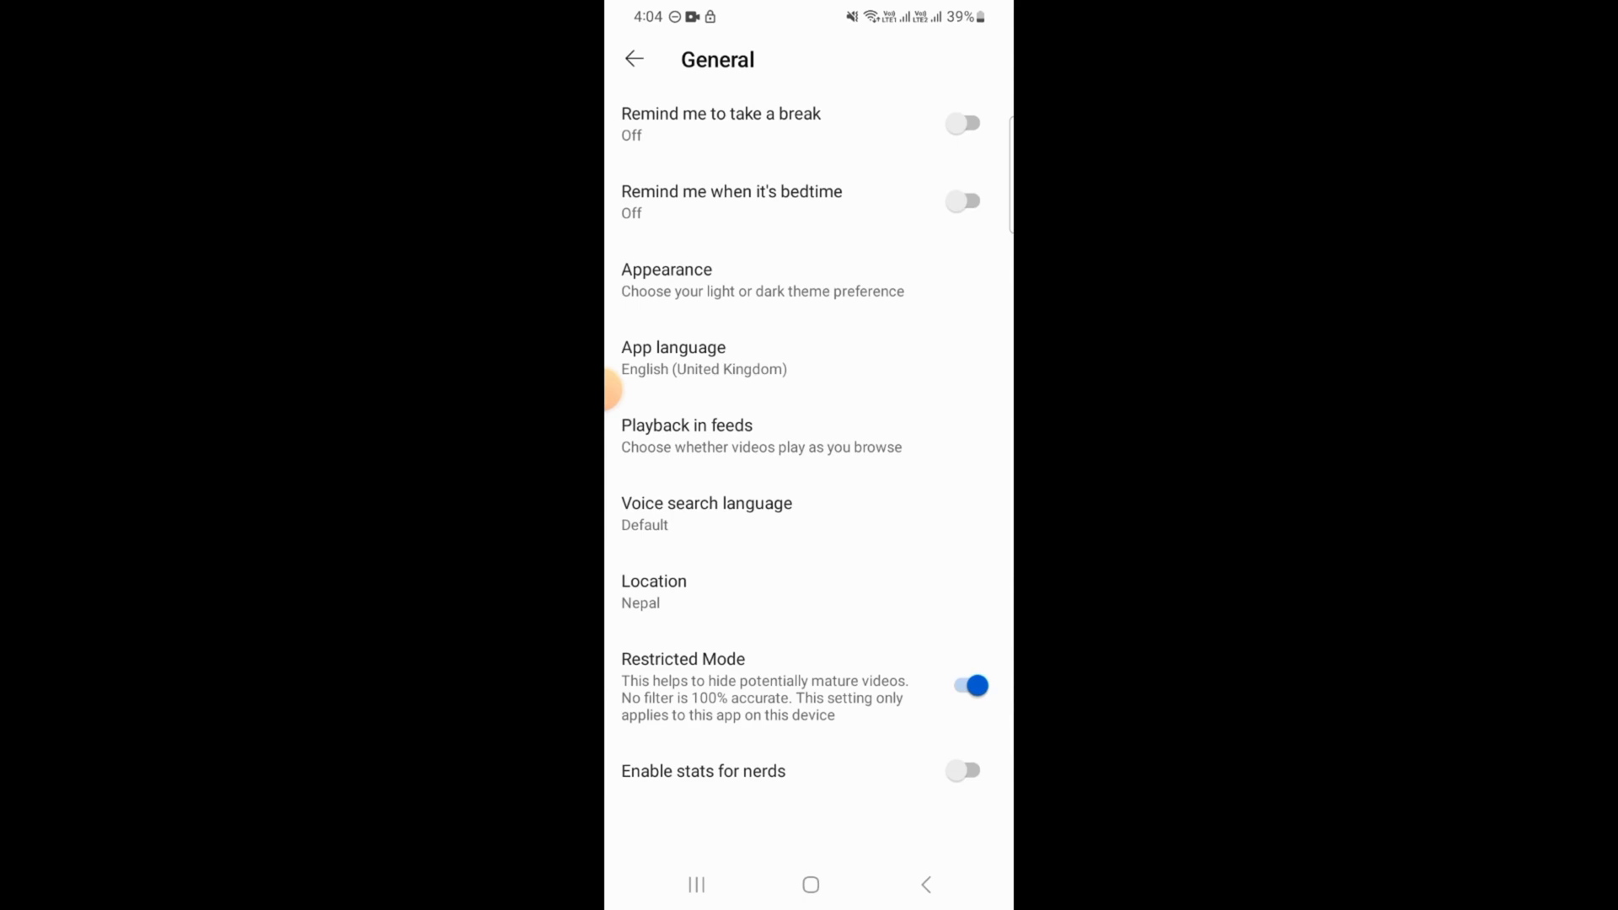
{"action": "left_click", "coordinate": [966, 686]}
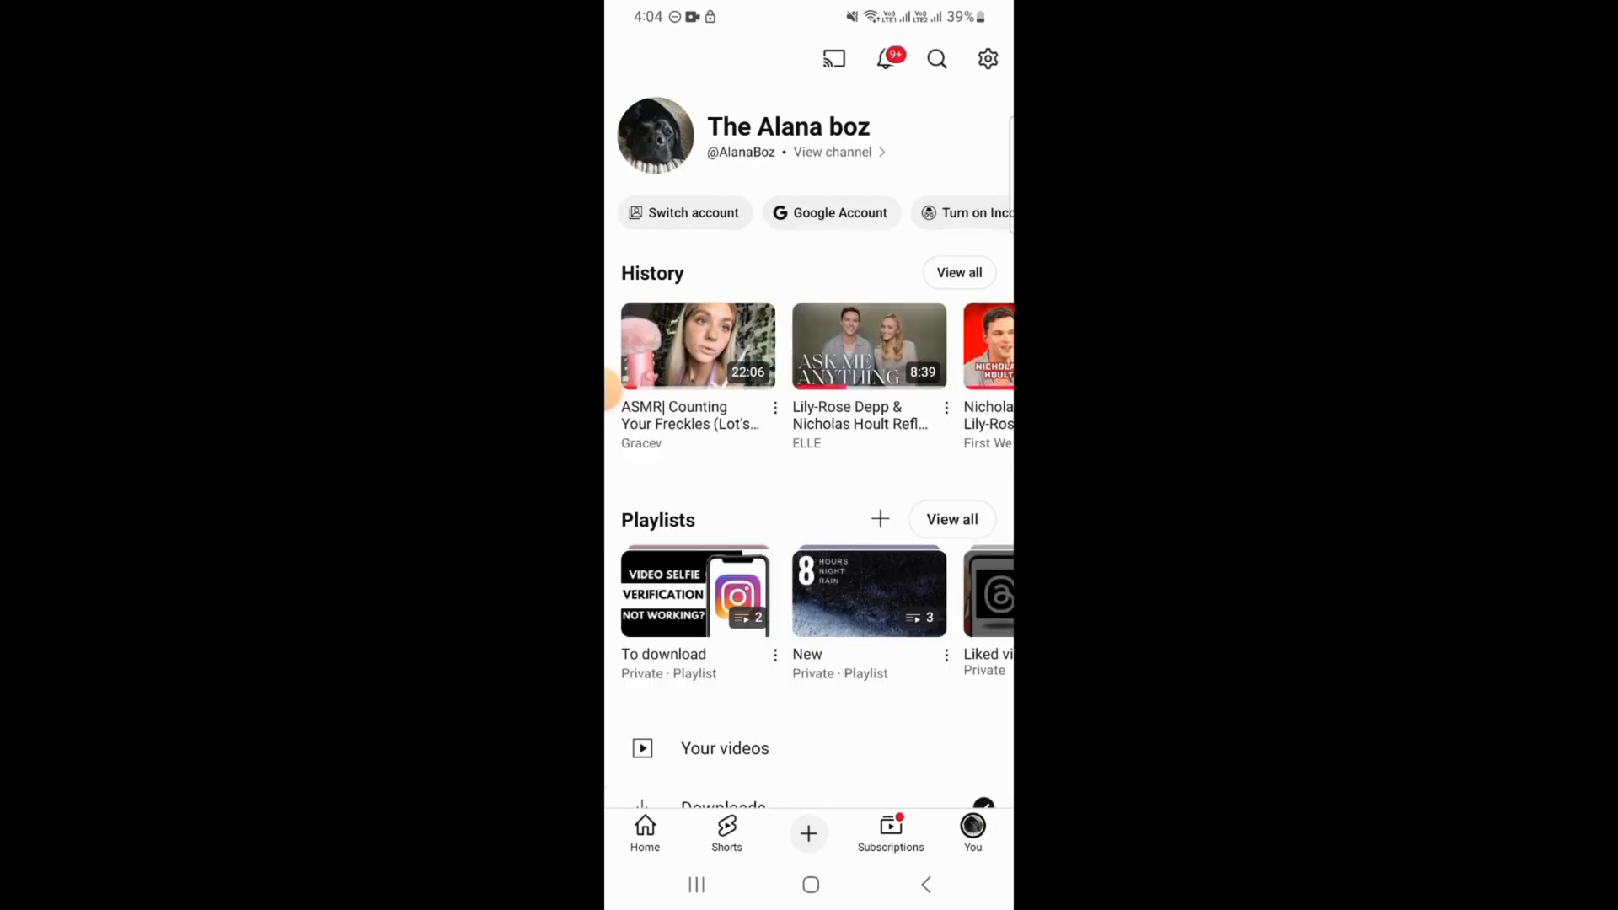
{"action": "left_click", "coordinate": [645, 833]}
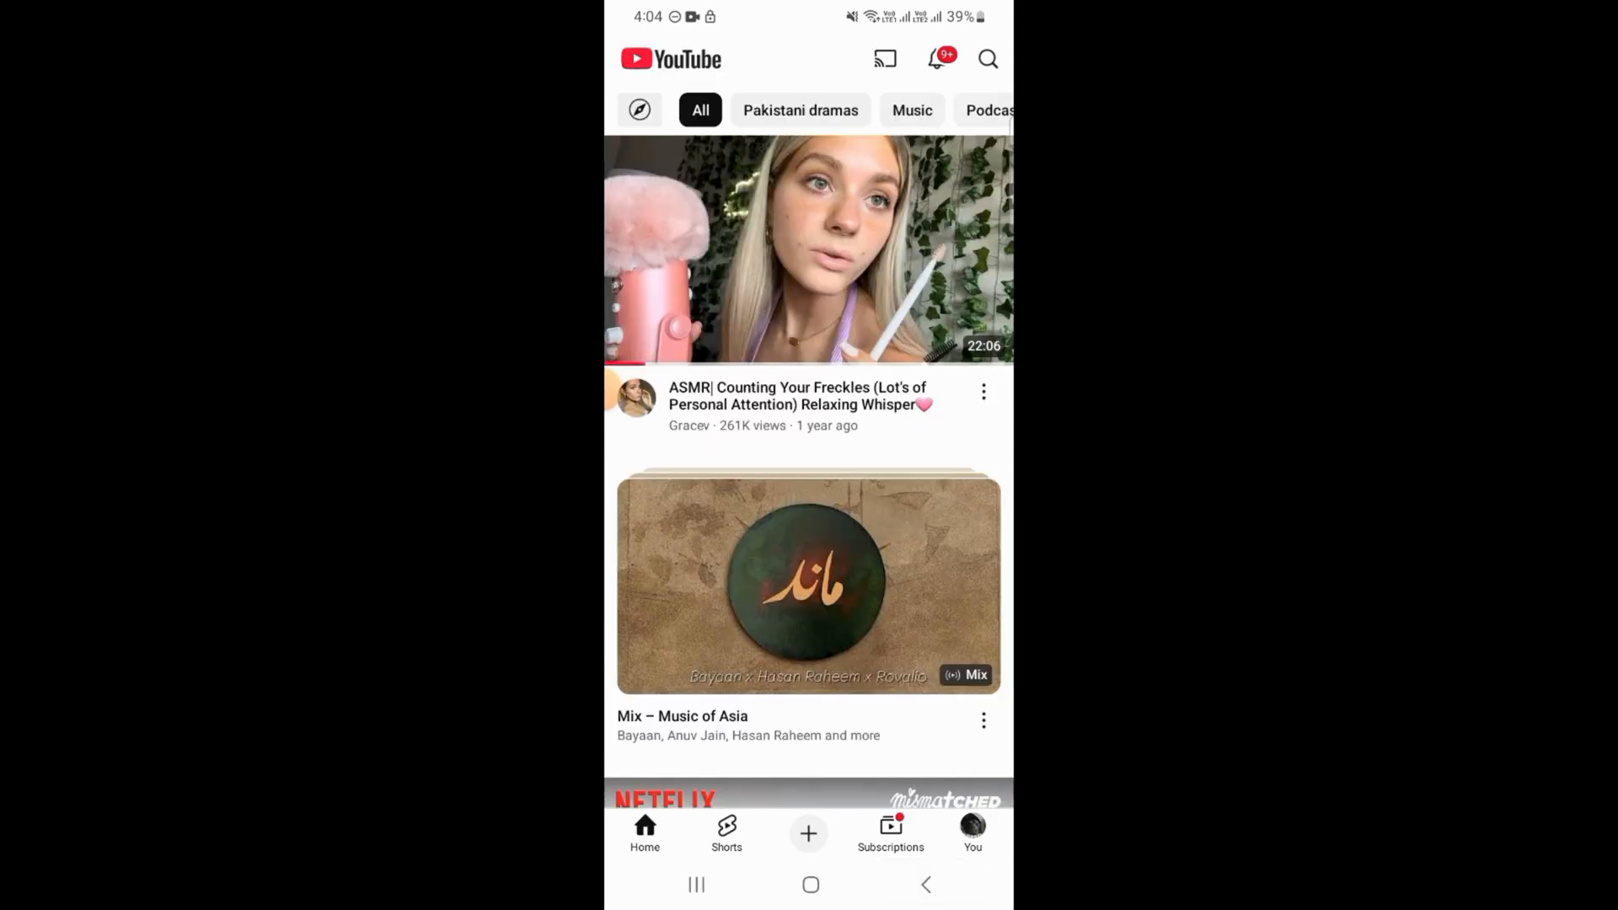